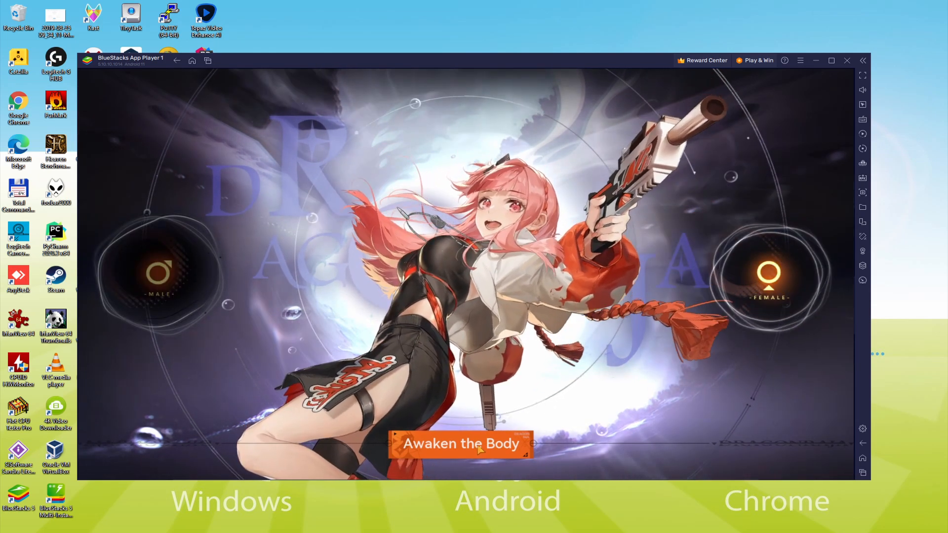
# - Scroll the Dragon Raja: ReRise page and preview the Multi Instance, Multi Instance Sync and Script features
pyautogui.click(461, 444)
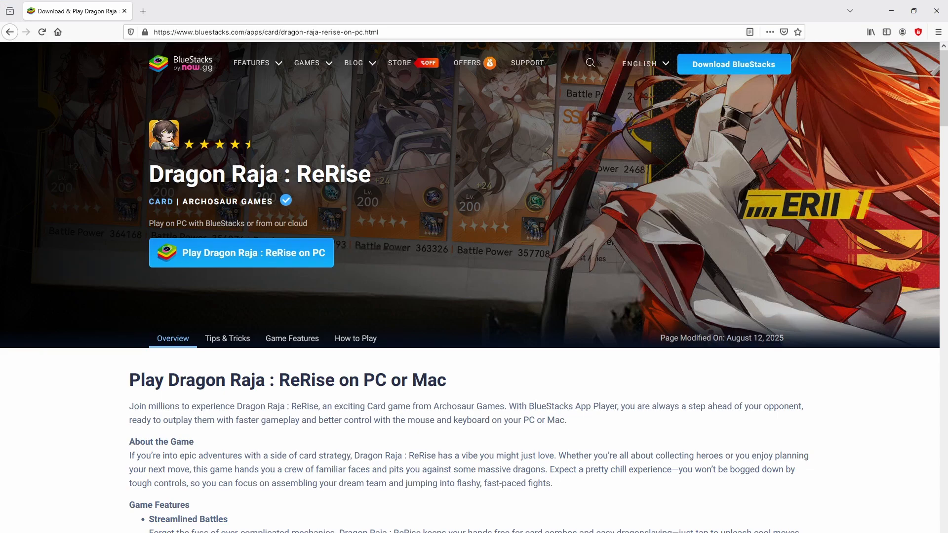
pyautogui.scroll(-3)
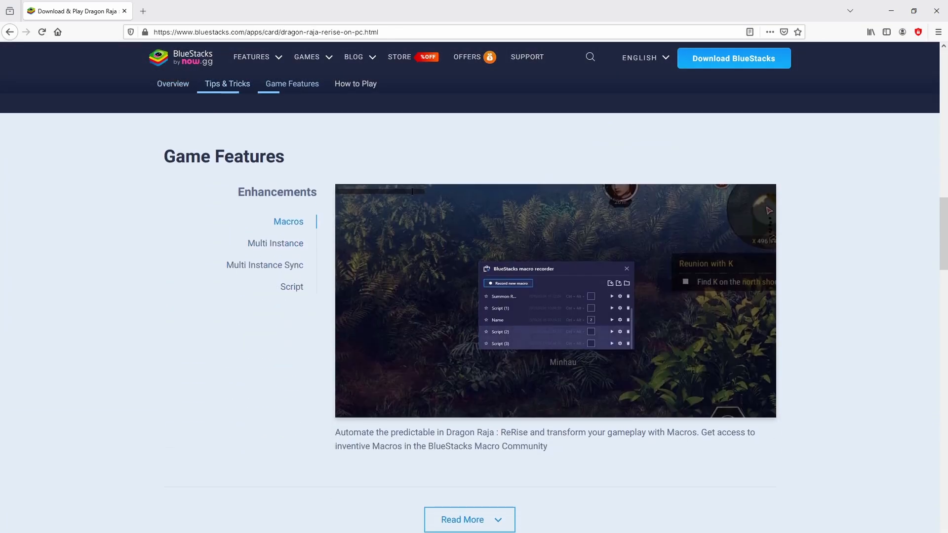
pyautogui.click(274, 244)
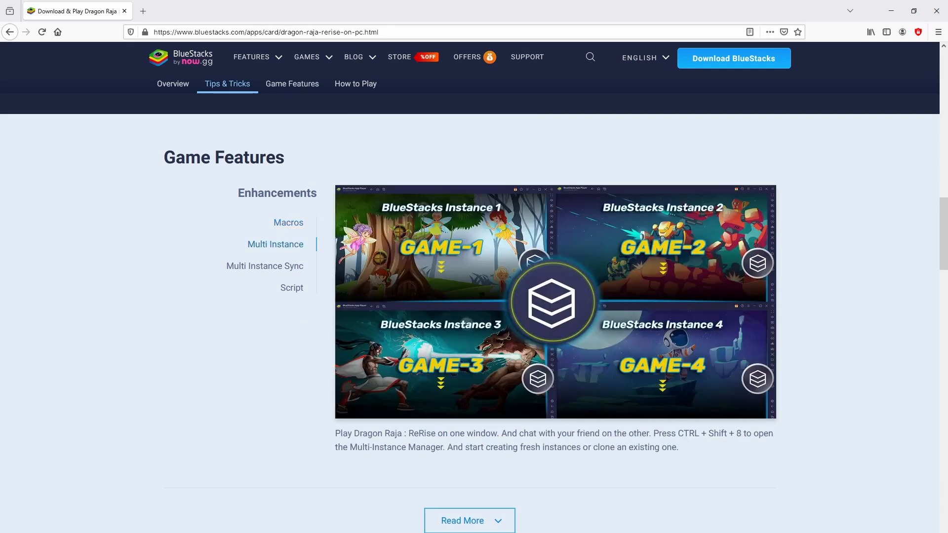
pyautogui.click(264, 266)
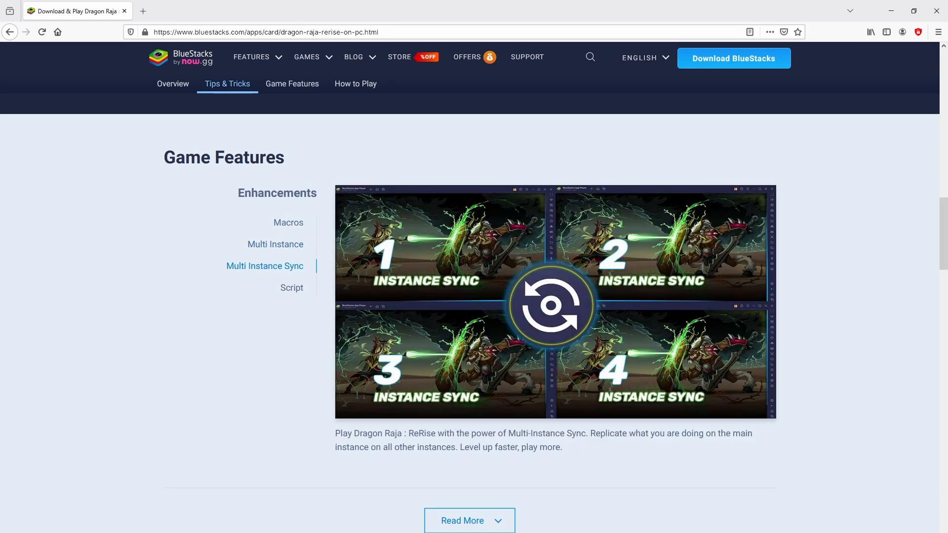
pyautogui.click(291, 287)
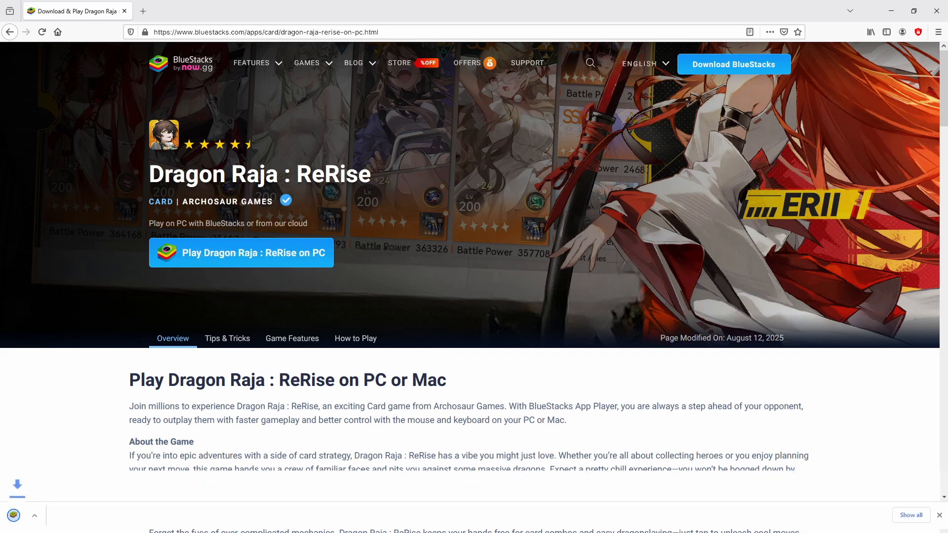
# - Run the downloaded BlueStacks 5 installer .exe from the browser's download bar
pyautogui.click(241, 252)
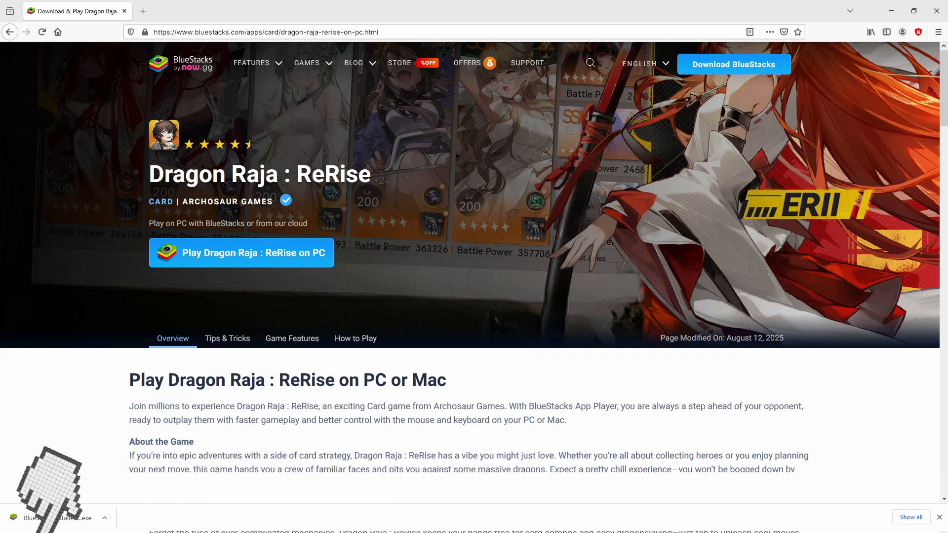
pyautogui.click(240, 253)
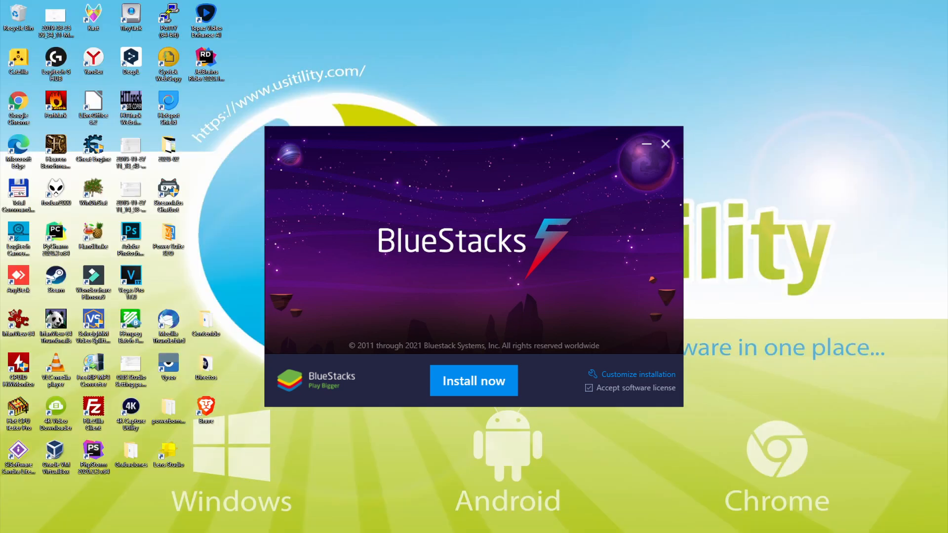
pyautogui.click(473, 380)
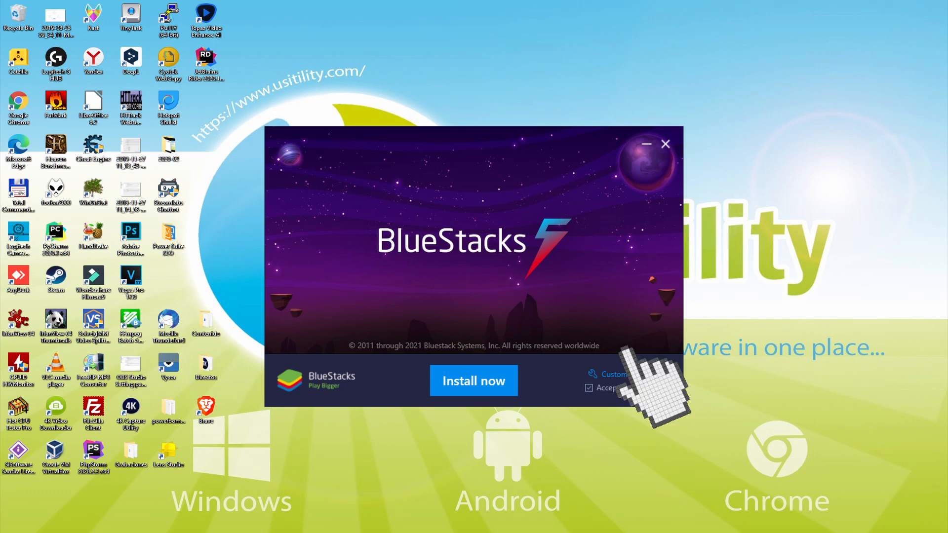
pyautogui.click(611, 375)
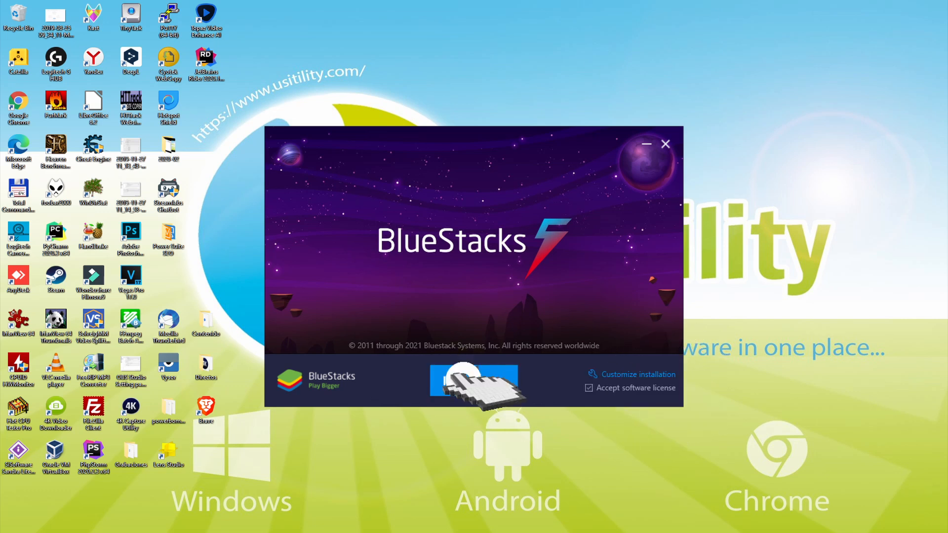
pyautogui.click(474, 379)
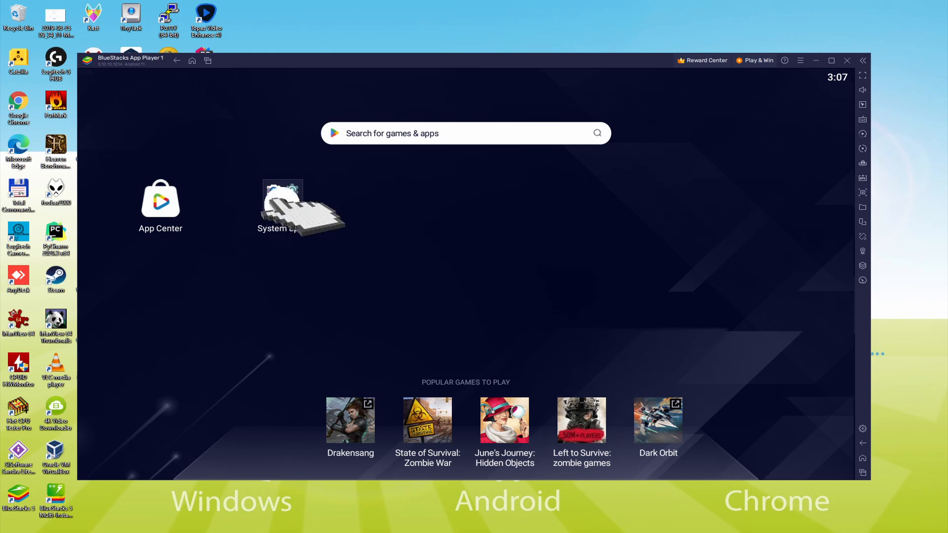
# - Open System apps on the BlueStacks home screen to reach Google Play Store
pyautogui.click(282, 202)
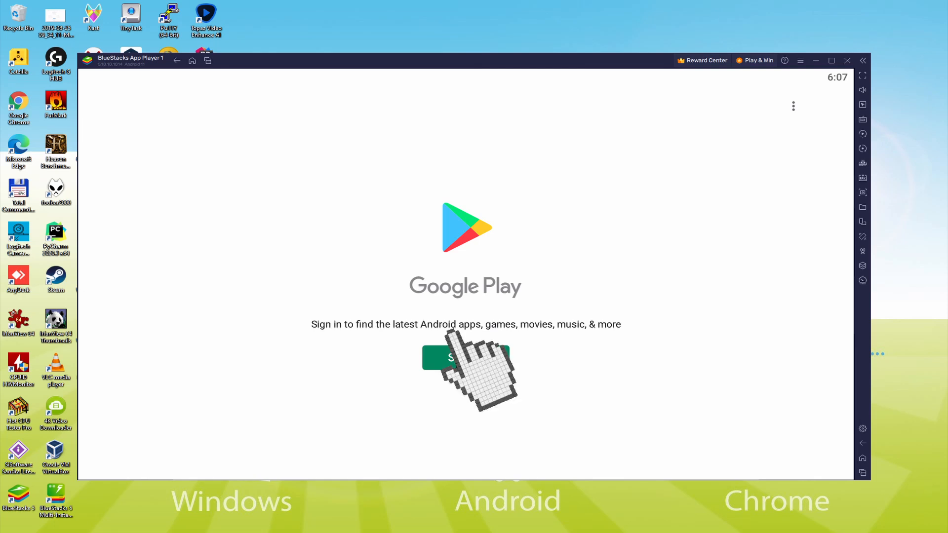
# - Start Google Play sign-in and enter the Google account email and password
pyautogui.click(465, 356)
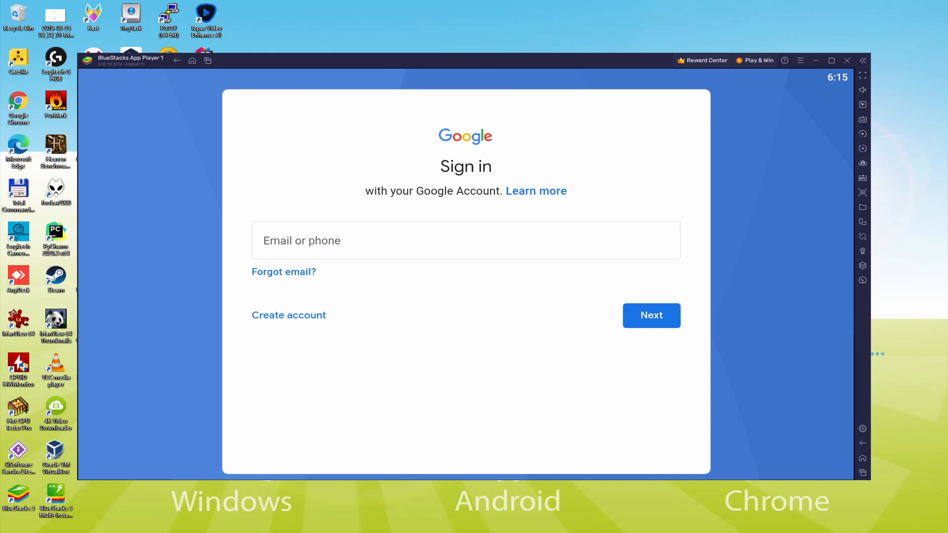
pyautogui.click(651, 315)
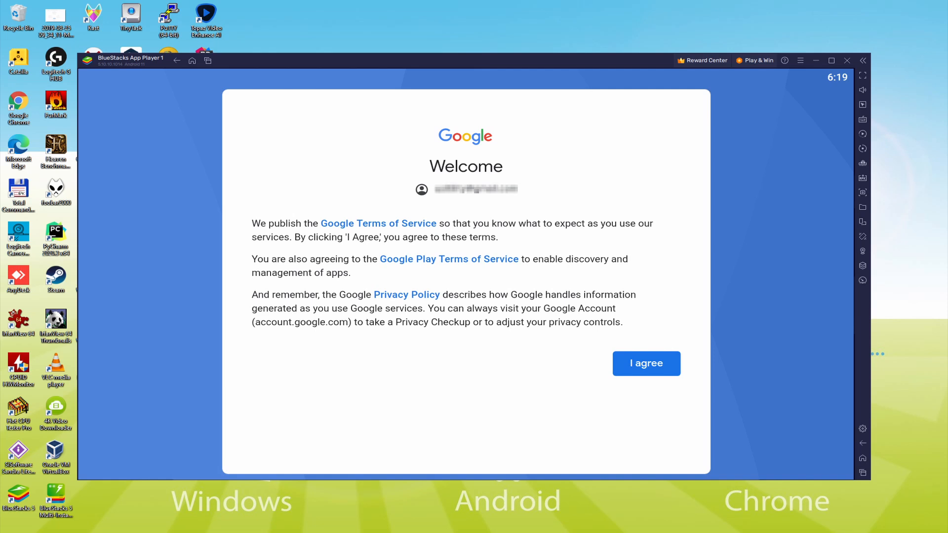
# - Agree to Google's terms, turn off Back up to Google Drive, and accept Google Services
pyautogui.click(645, 364)
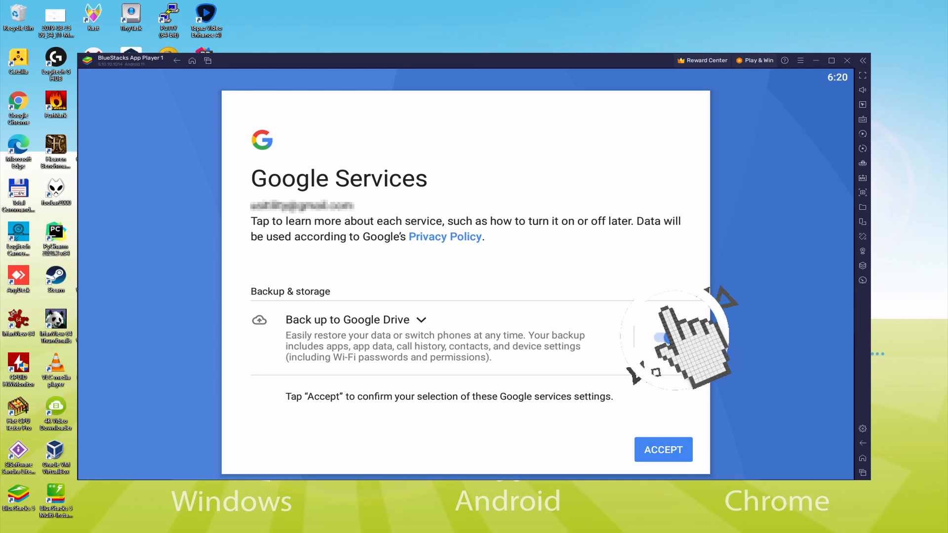
pyautogui.click(662, 337)
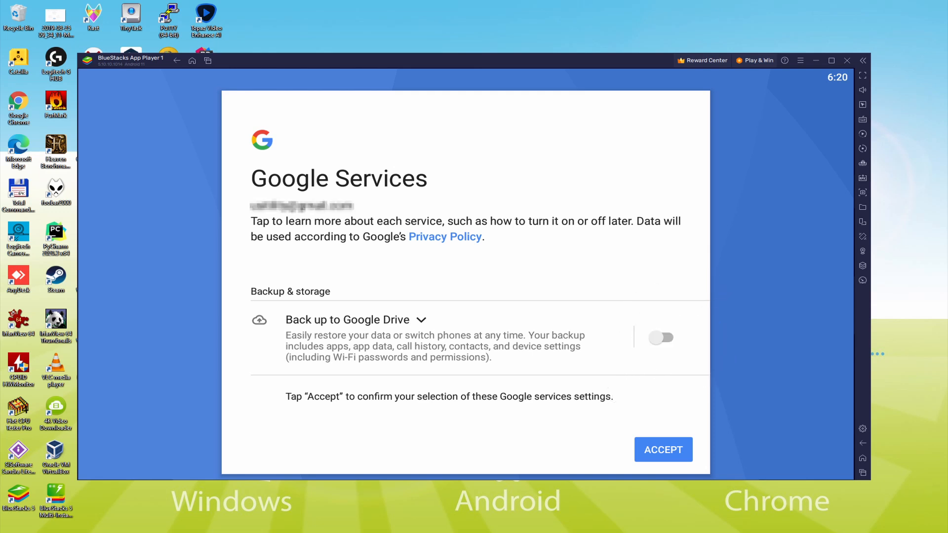
pyautogui.click(663, 450)
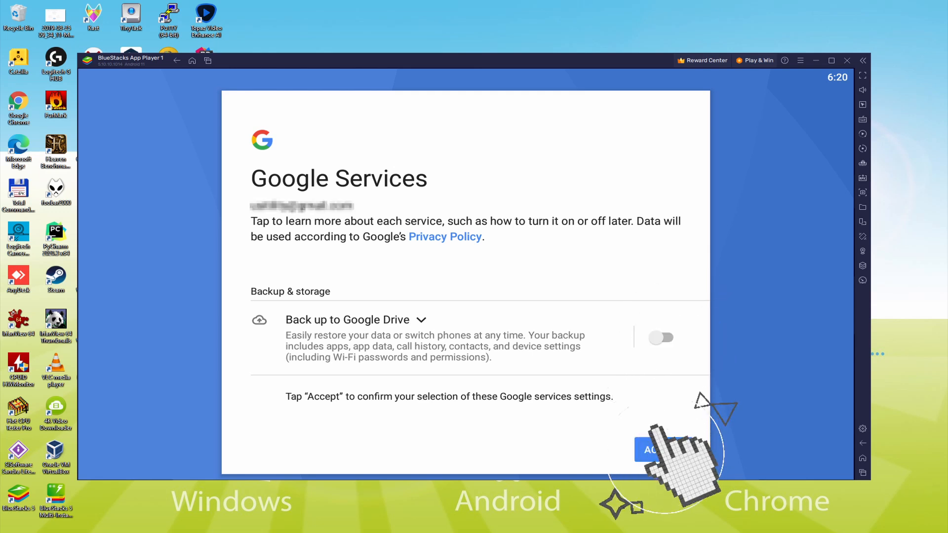
# - Finish Google services setup and install Dragon Raja: ReRise from its Play Store page
pyautogui.click(652, 449)
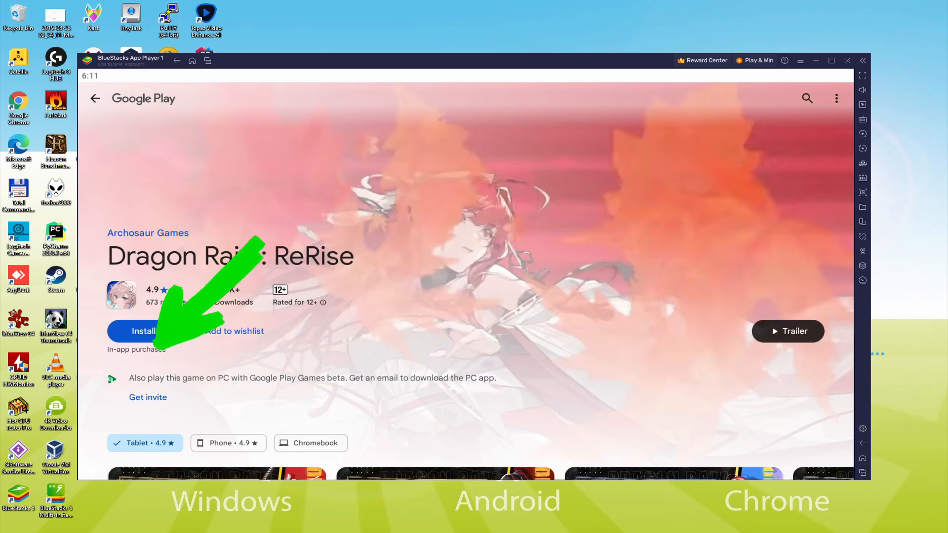
pyautogui.click(143, 330)
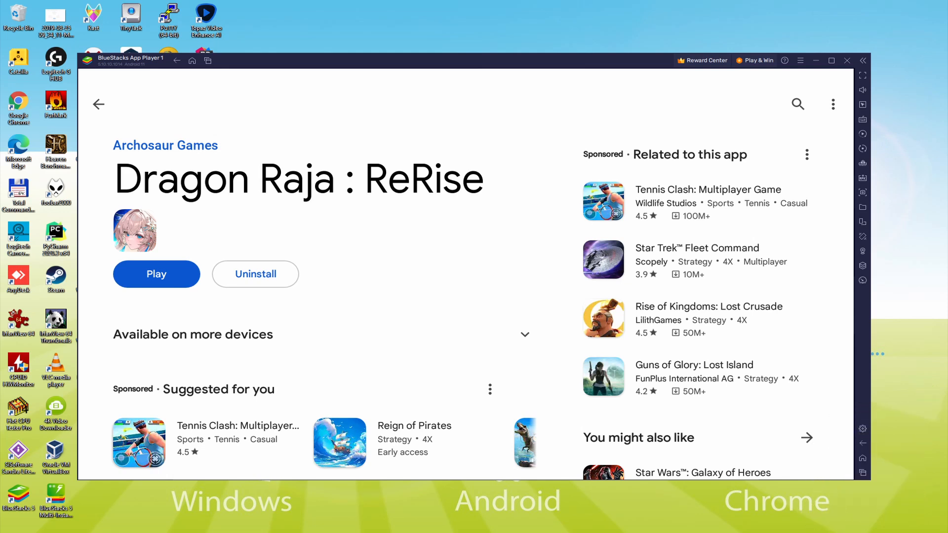
# - Return to the BlueStacks home screen and launch Dragon Raja: ReRise from its icon
pyautogui.click(97, 104)
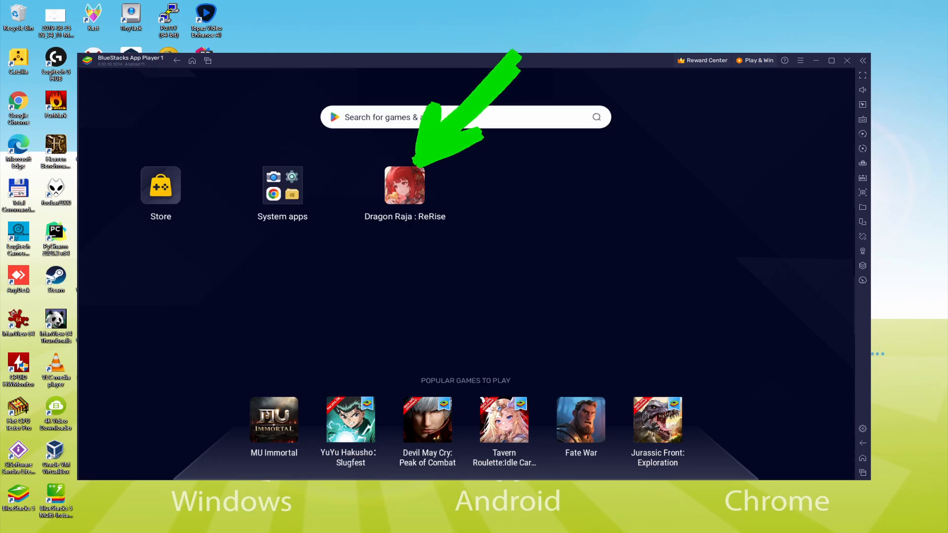
pyautogui.click(404, 185)
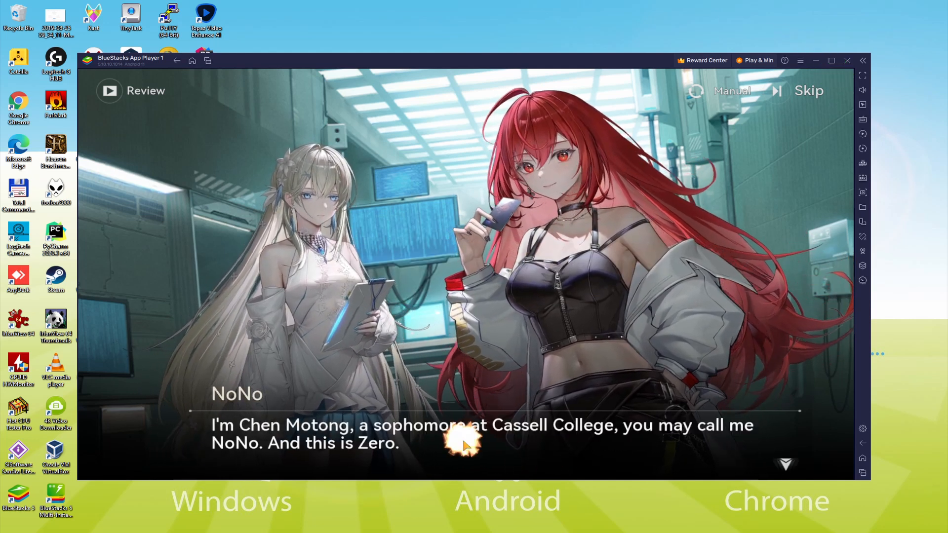
# - Advance the Dragon Raja: ReRise intro dialogue until the battle against Skul begins
pyautogui.click(465, 441)
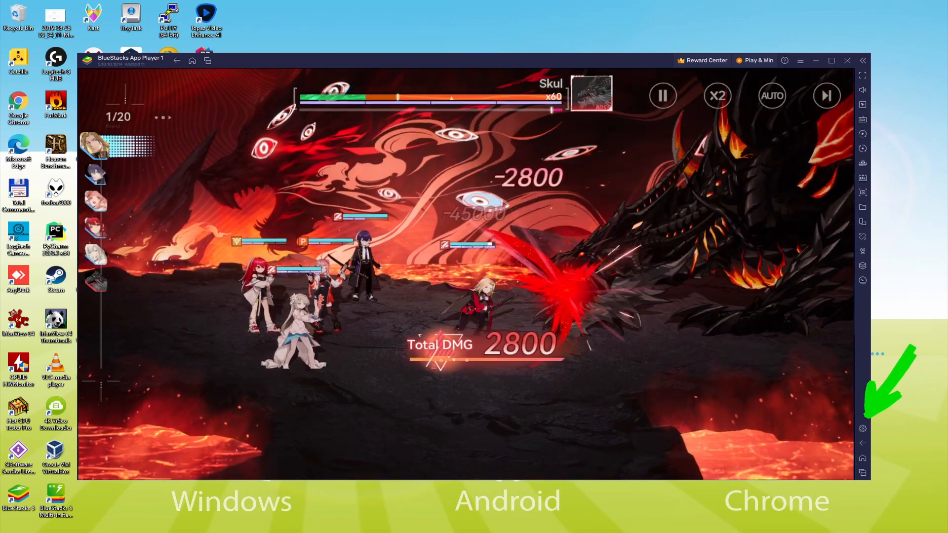
# - Get through the Skul battle and advance to Anjou's next dialogue line
pyautogui.click(861, 428)
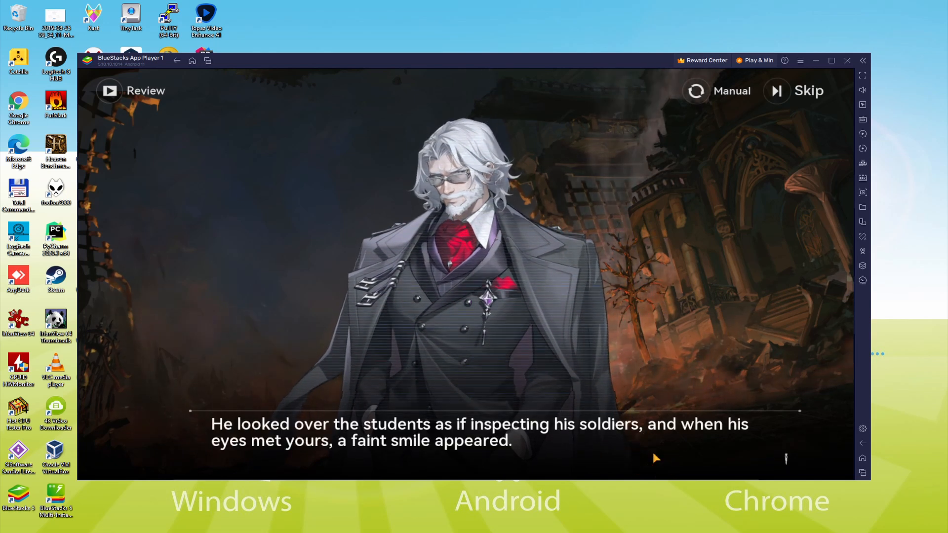
pyautogui.click(656, 456)
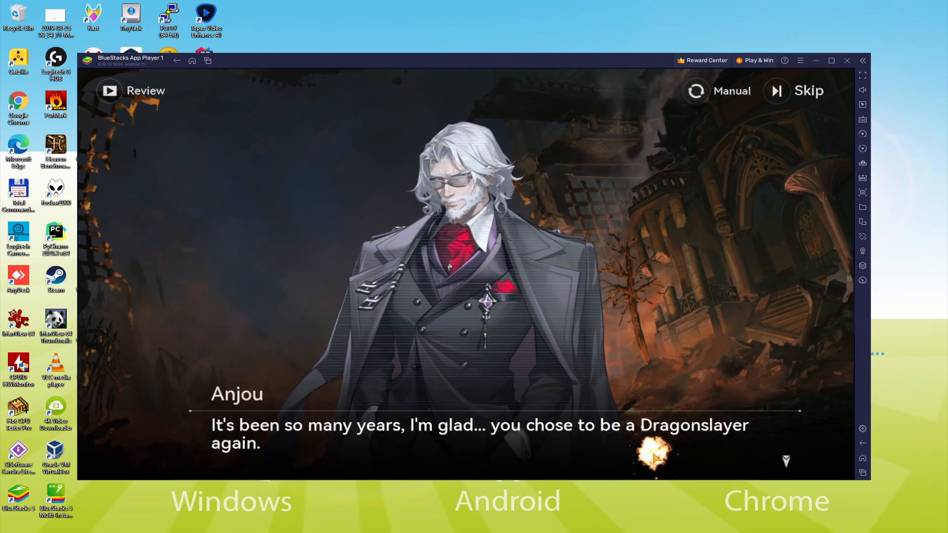